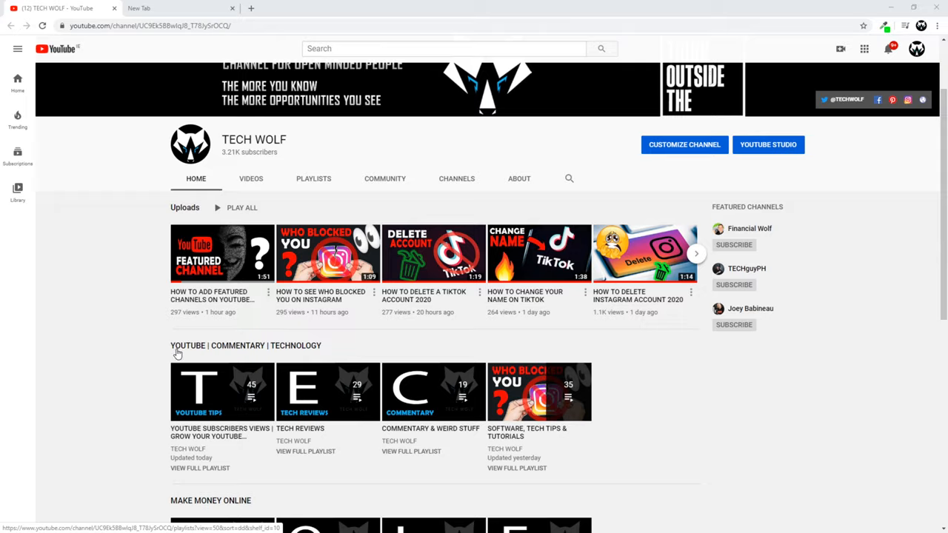
Step: Open a new Chrome tab beside the YouTube channel tab
left_click(178, 8)
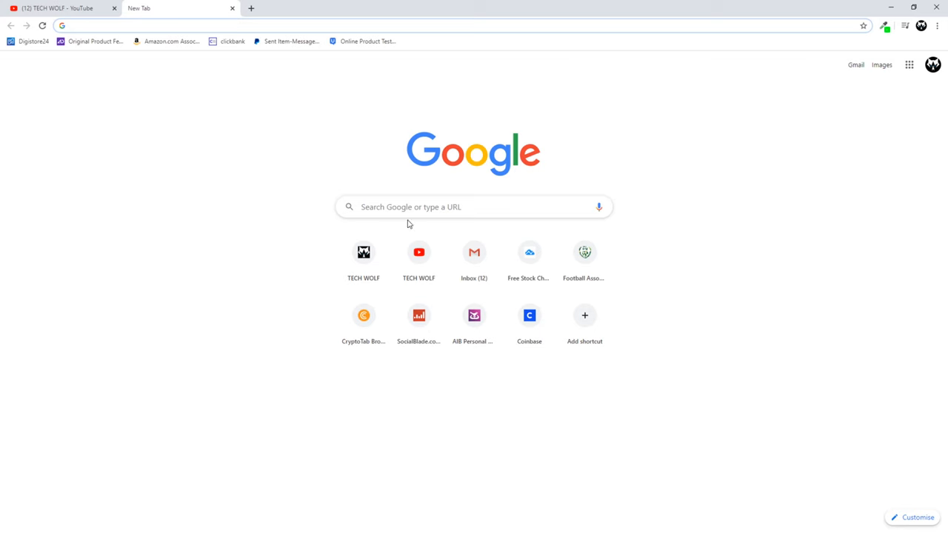
Step: Go to zoom.us/download and scroll through the Download Center listings
left_click(421, 207)
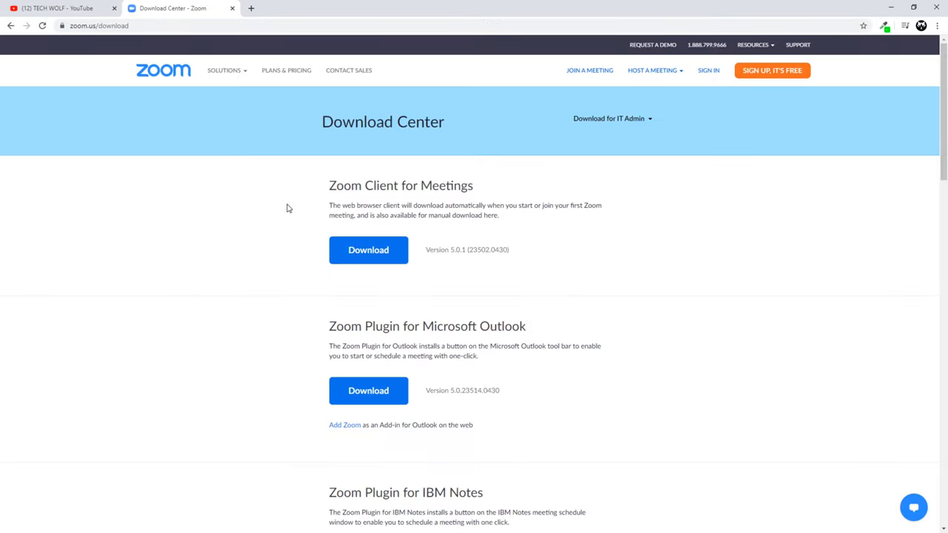
double_click(345, 186)
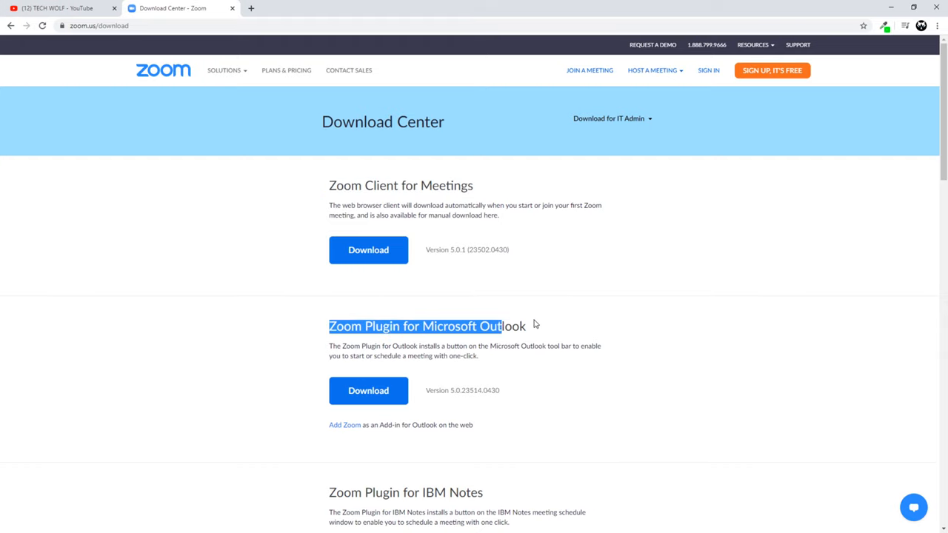
scroll("down", 3)
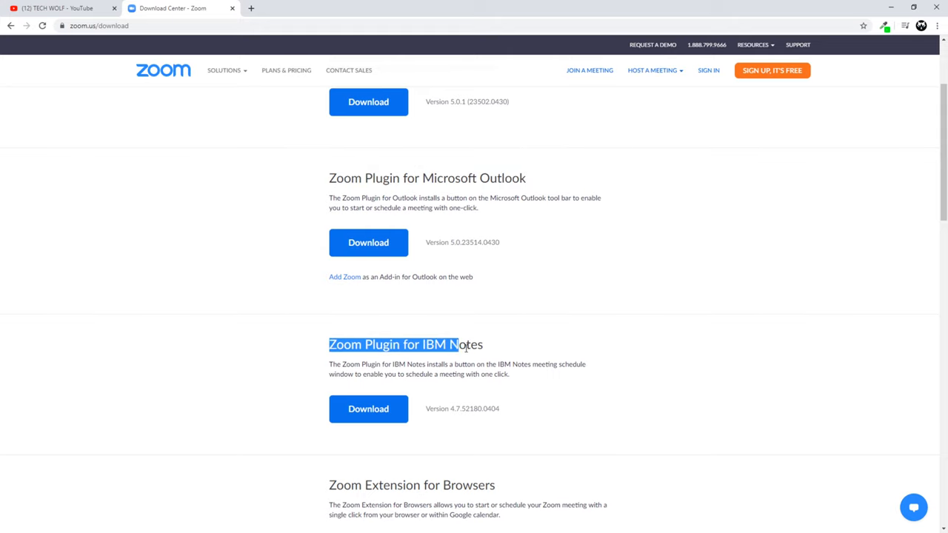
scroll("up", 3)
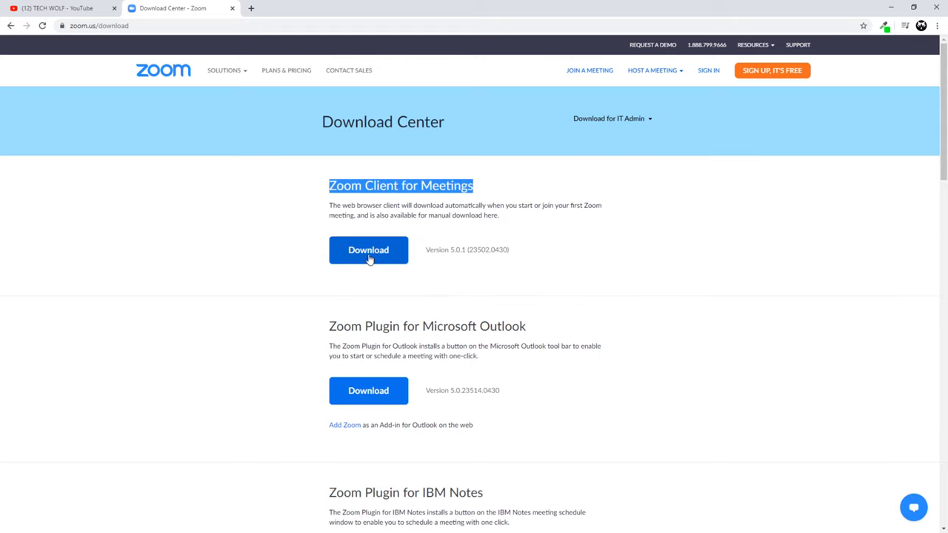
Step: Download ZoomInstaller.exe for Zoom Client for Meetings and run it
left_click(368, 249)
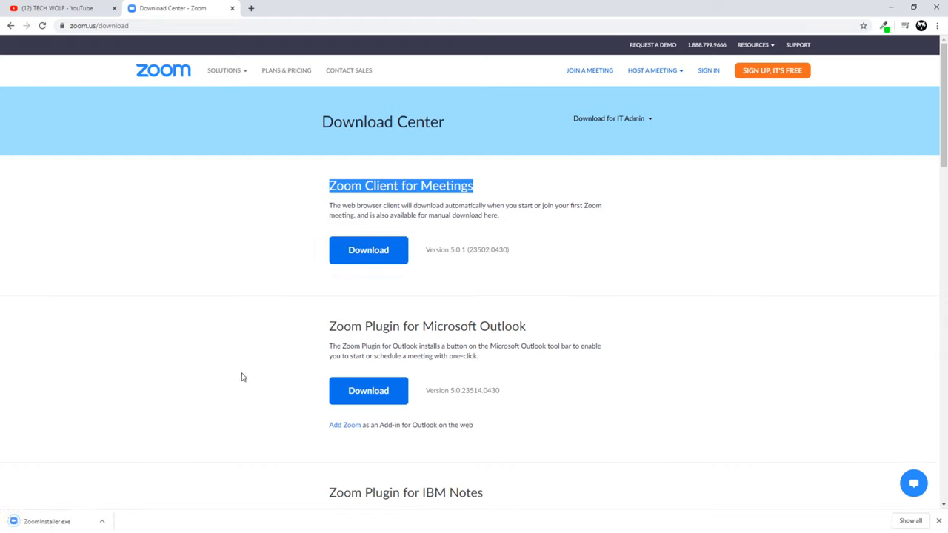
mouse_move(112, 475)
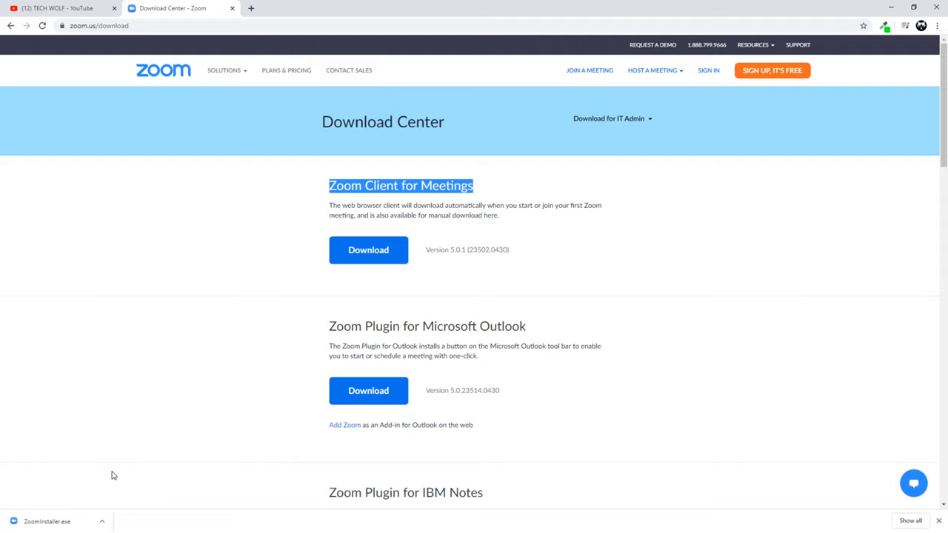
mouse_move(94, 489)
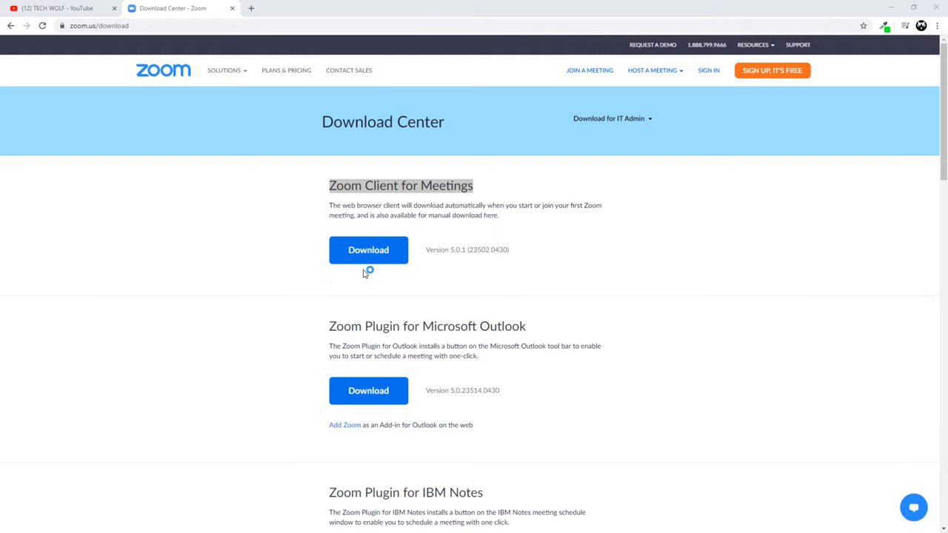
left_click(368, 250)
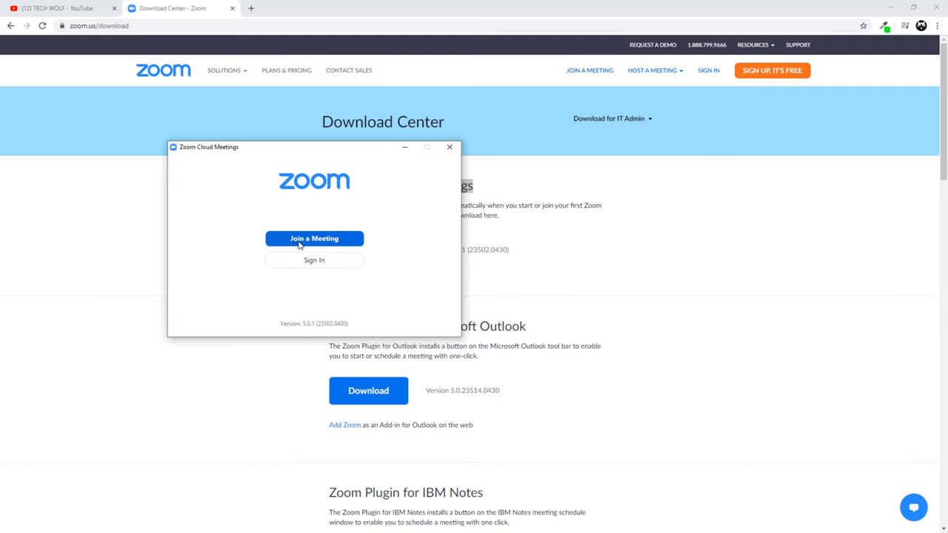
mouse_move(383, 238)
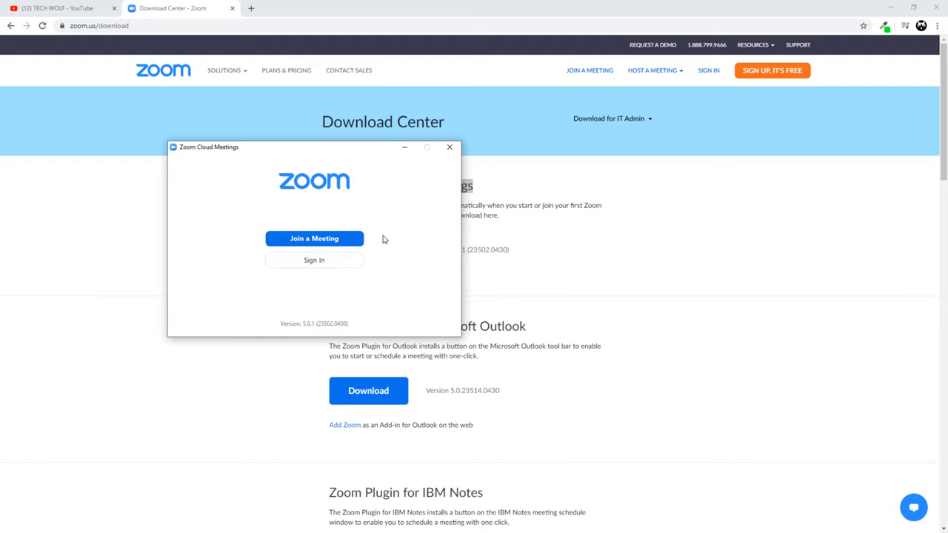
mouse_move(384, 238)
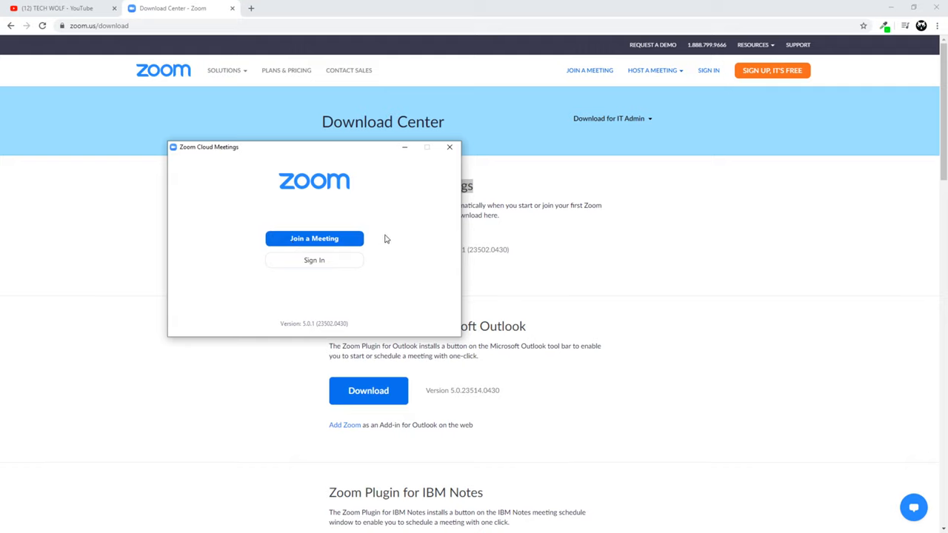
Step: Choose Join a Meeting in Zoom and focus the empty meeting ID field
left_click(315, 238)
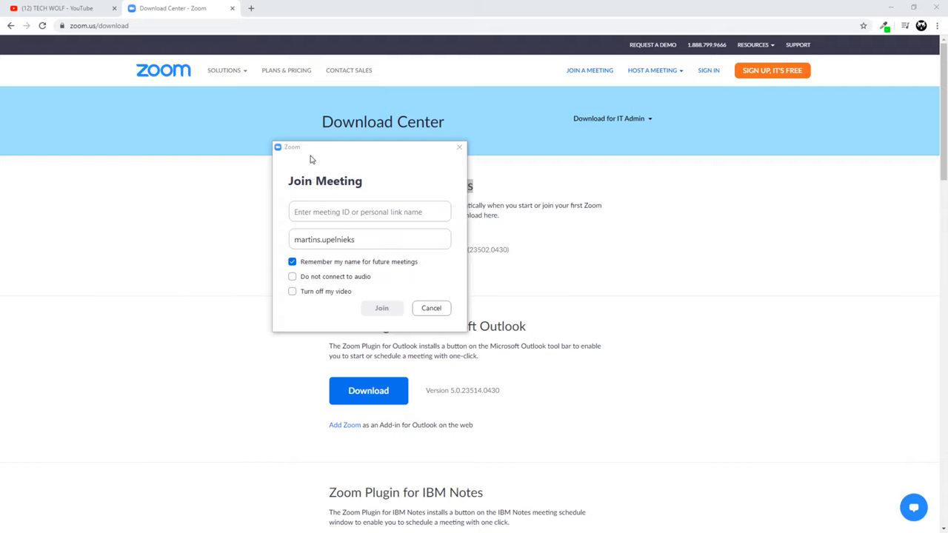
mouse_move(304, 233)
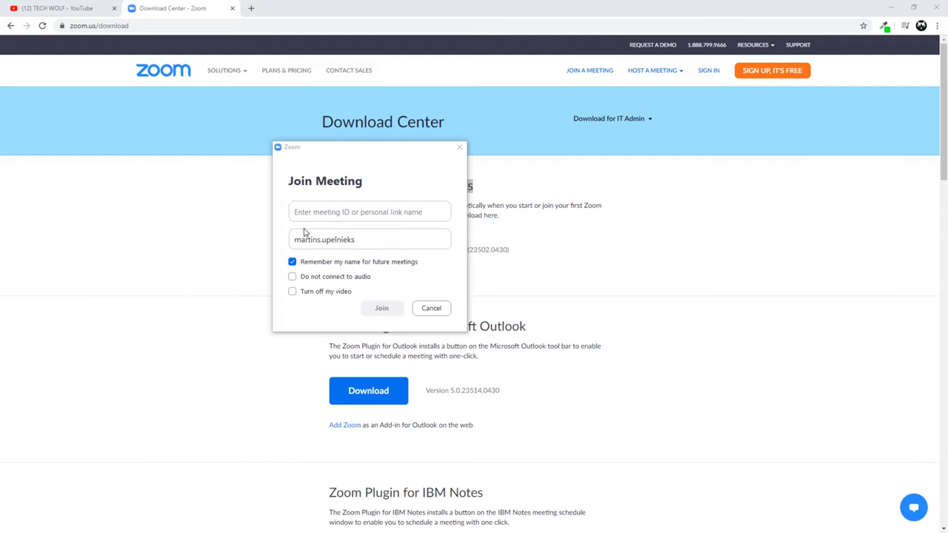
left_click(369, 212)
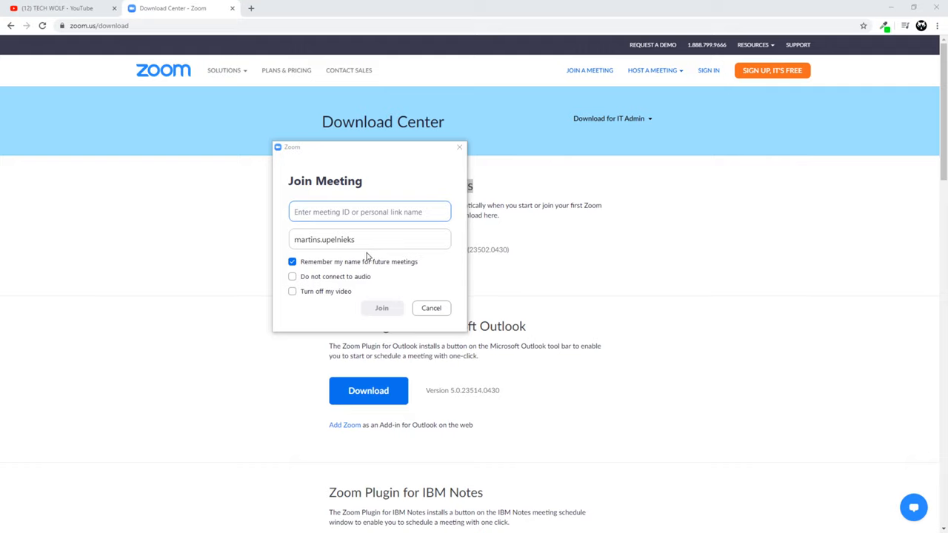
mouse_move(394, 312)
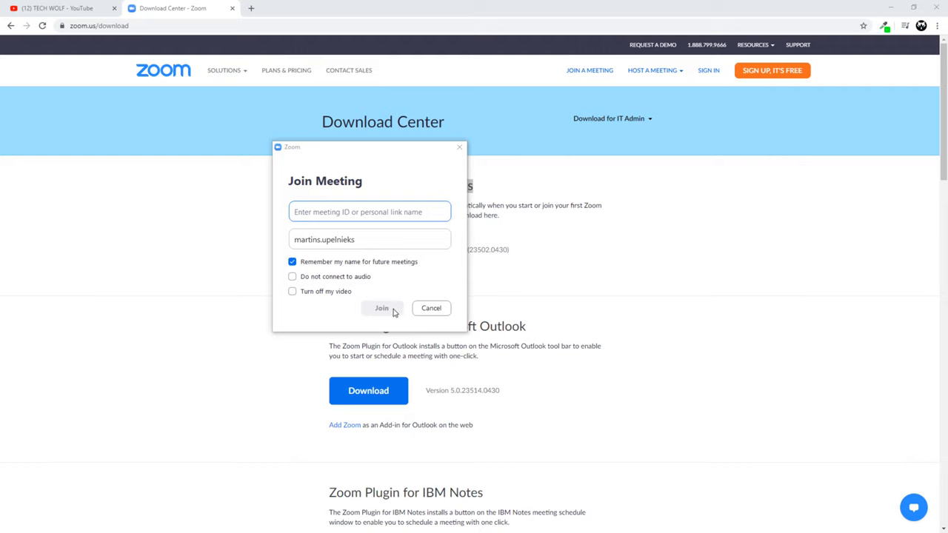
mouse_move(108, 125)
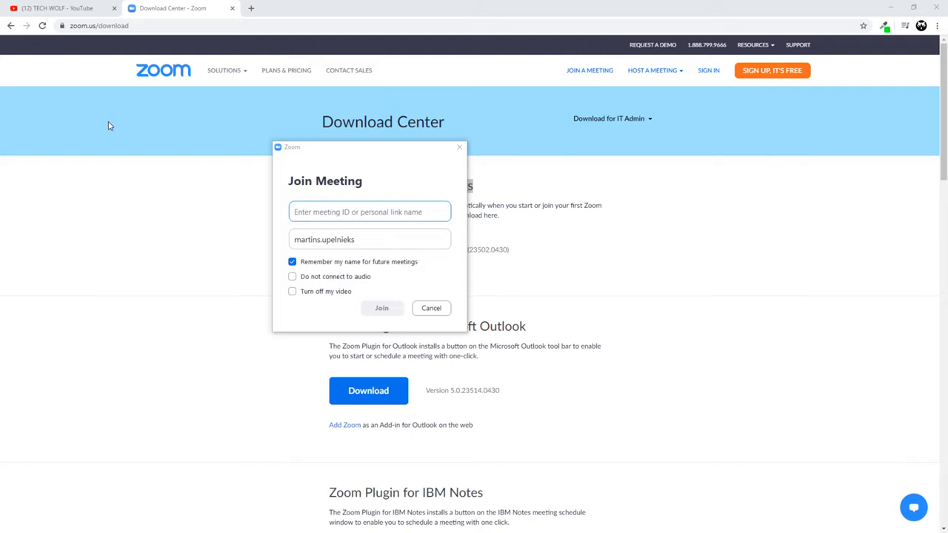
mouse_move(163, 148)
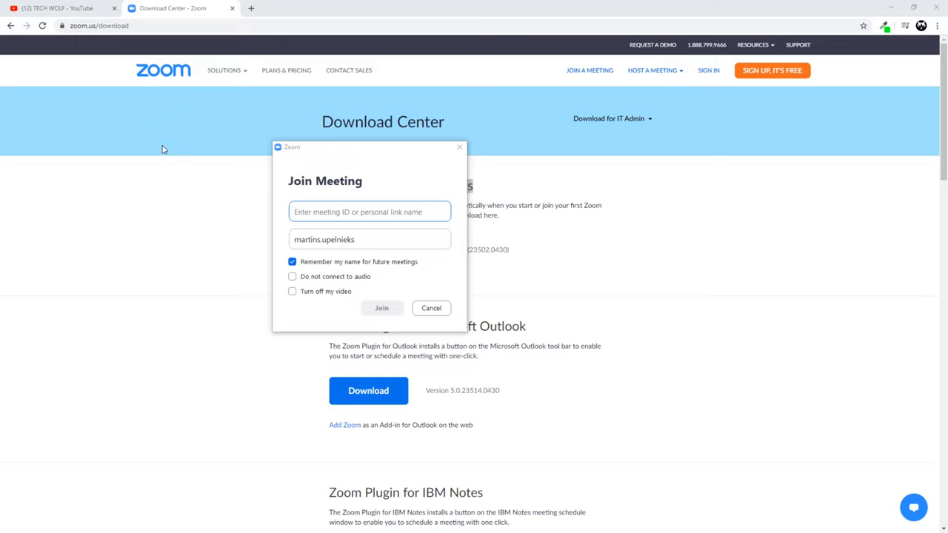